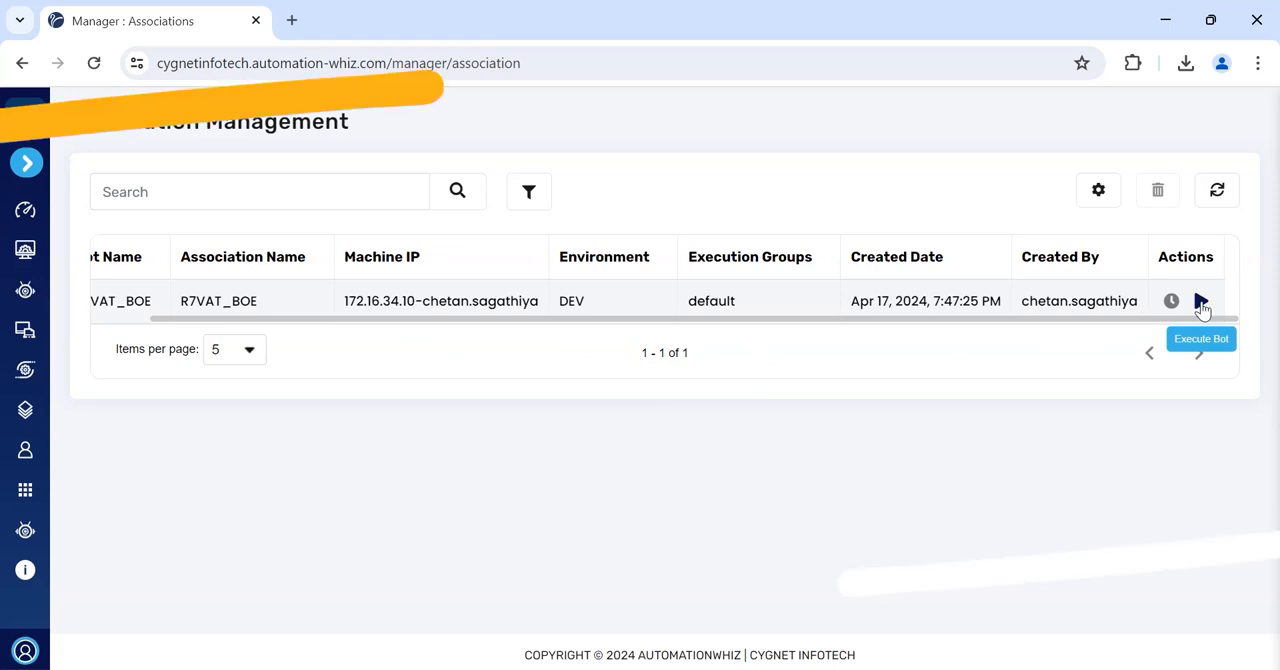
Execute the R7VAT_BOE bot from the Association Management actions column.
click(1200, 300)
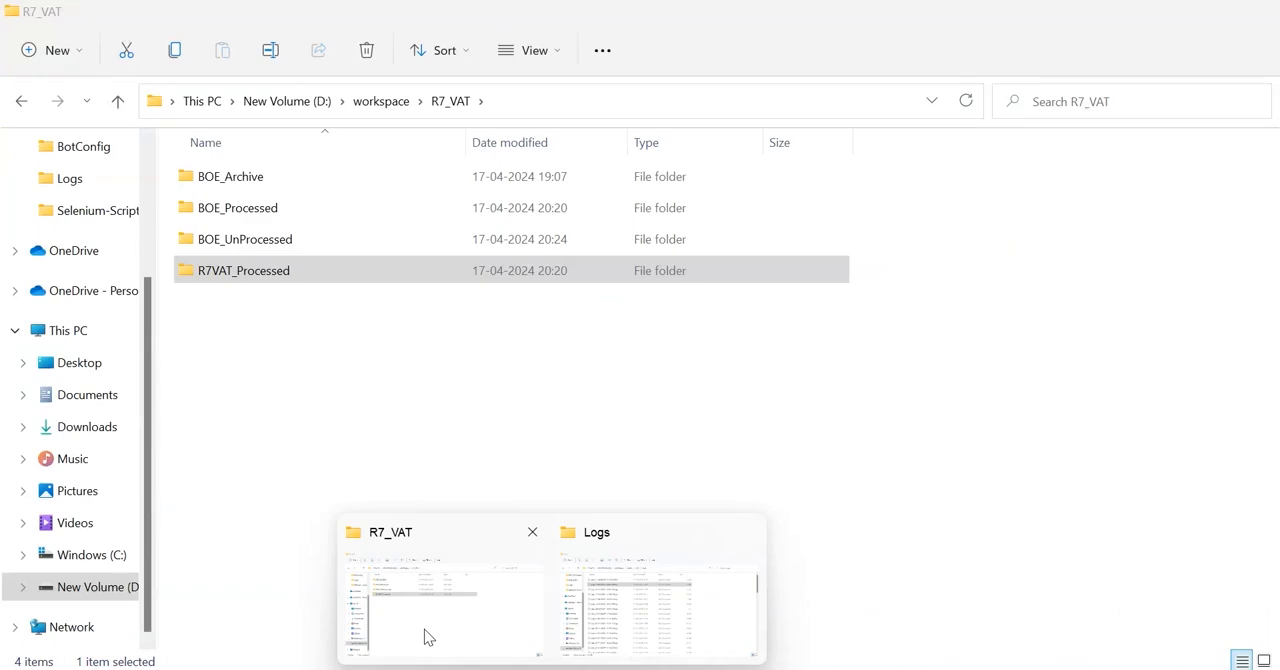
double_click(244, 240)
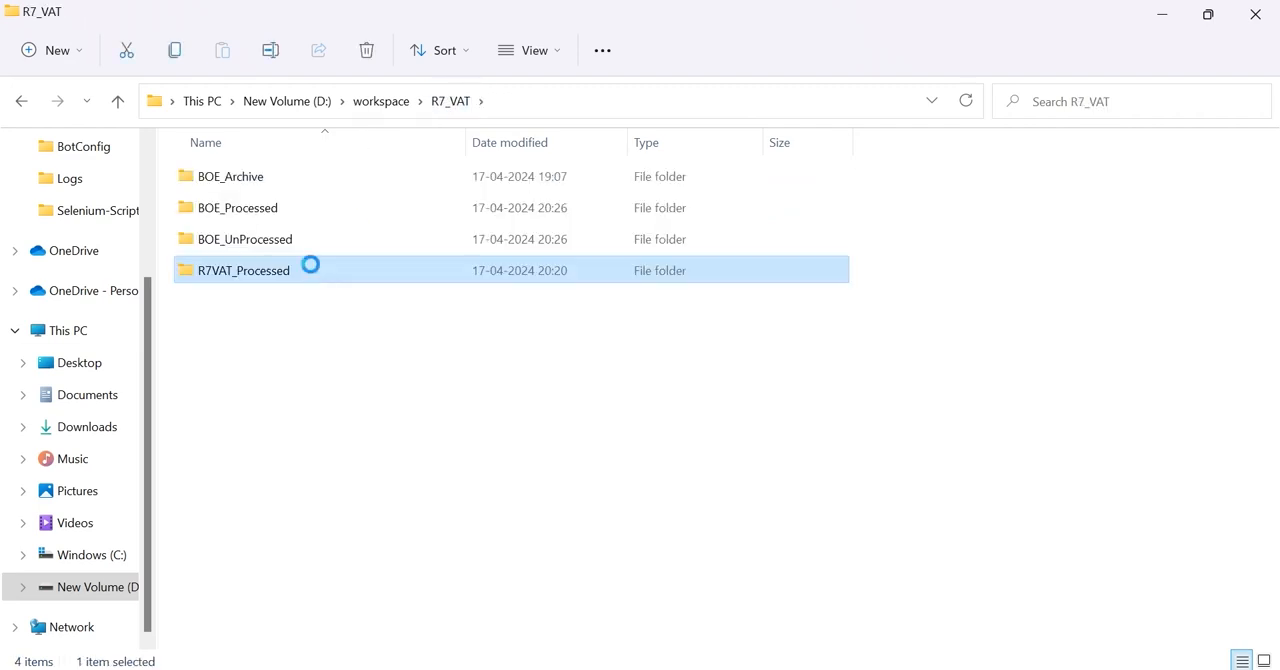
double_click(244, 270)
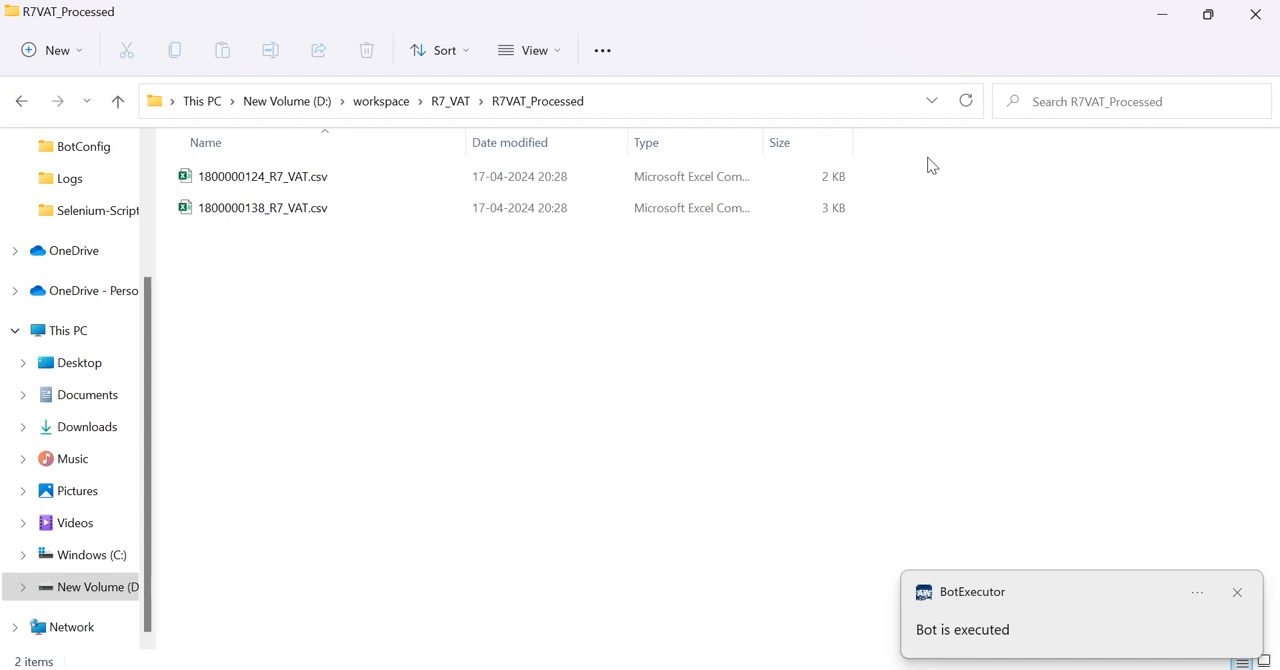
click(264, 176)
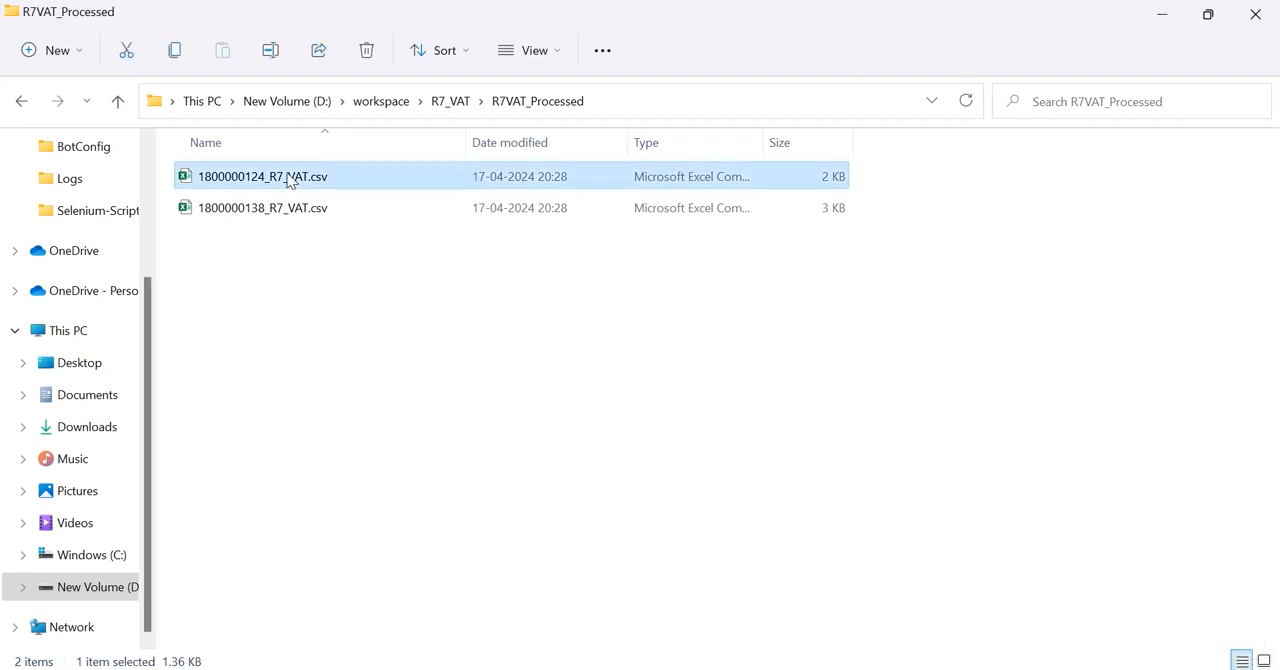
click(264, 208)
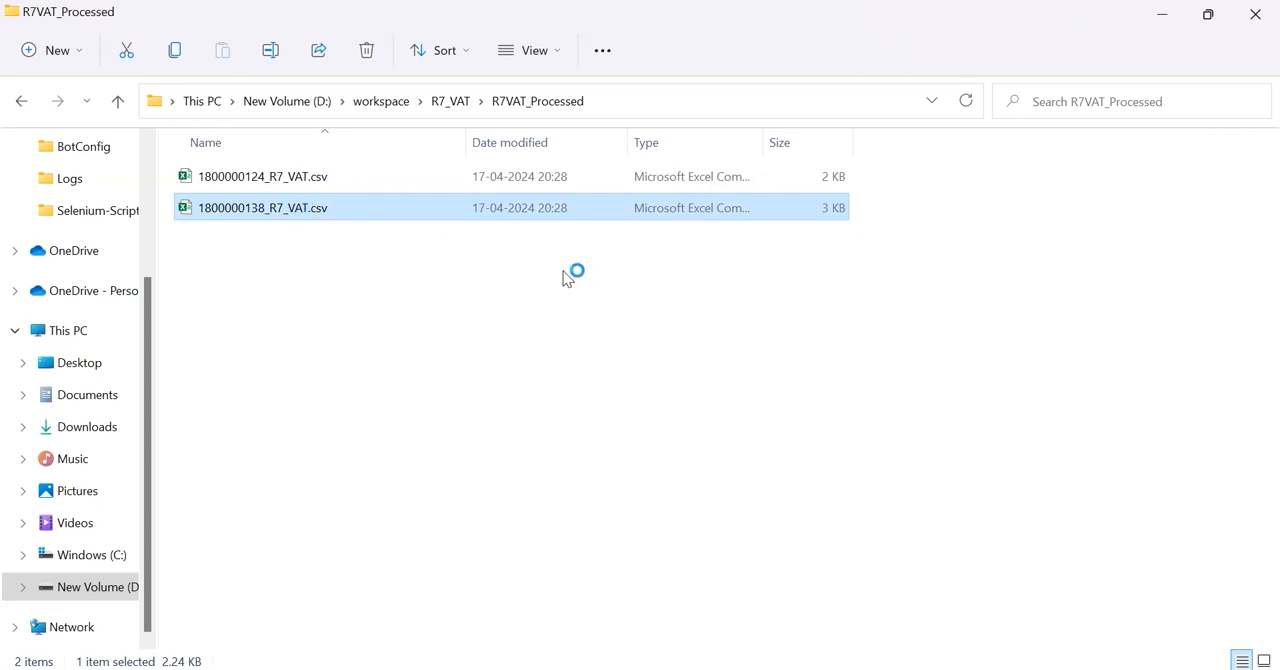
double_click(264, 176)
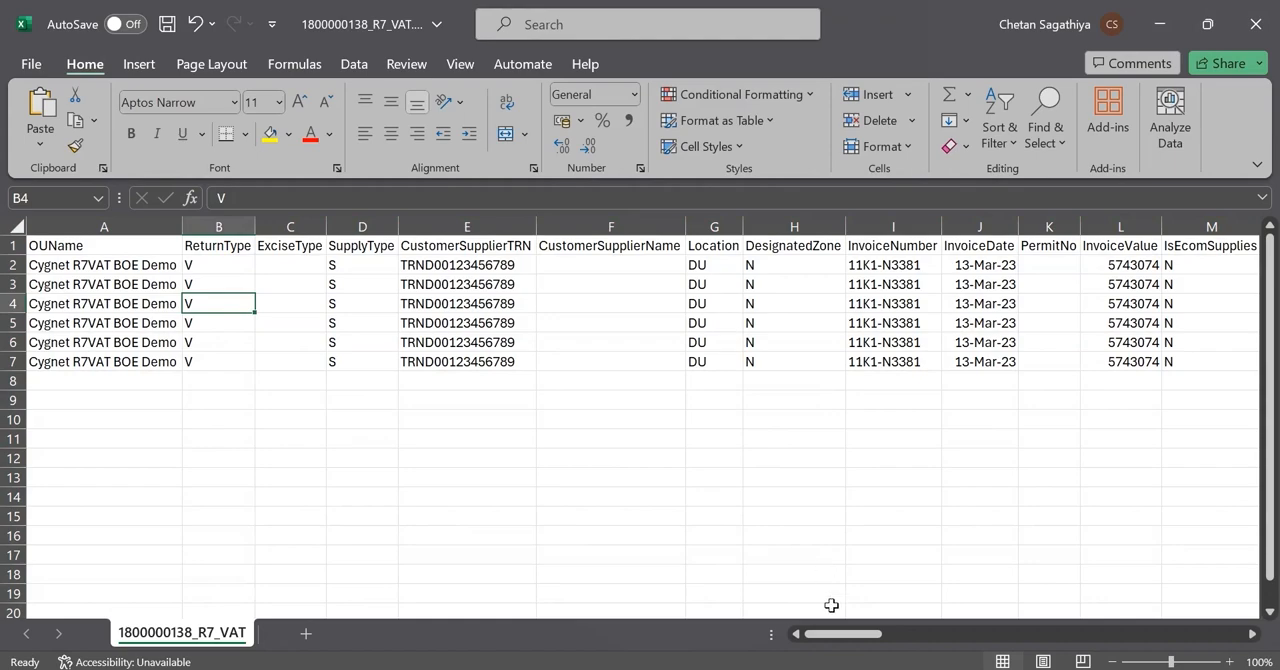
drag(836, 634, 880, 634)
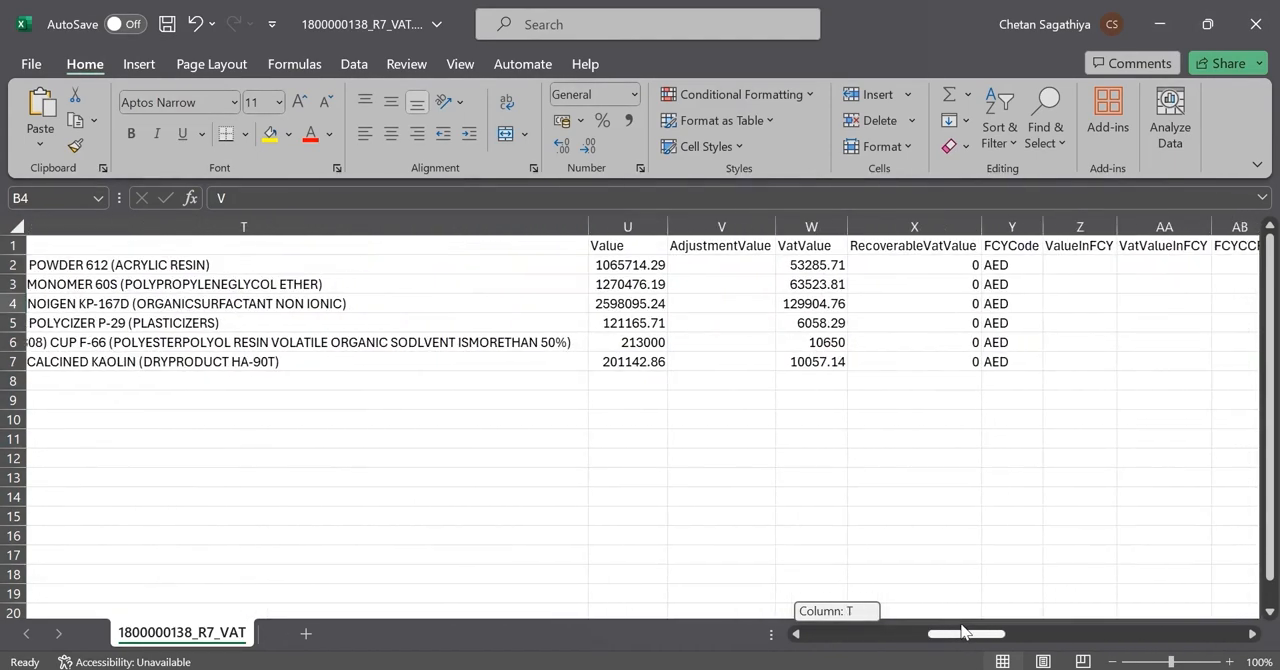
scroll(right, 3)
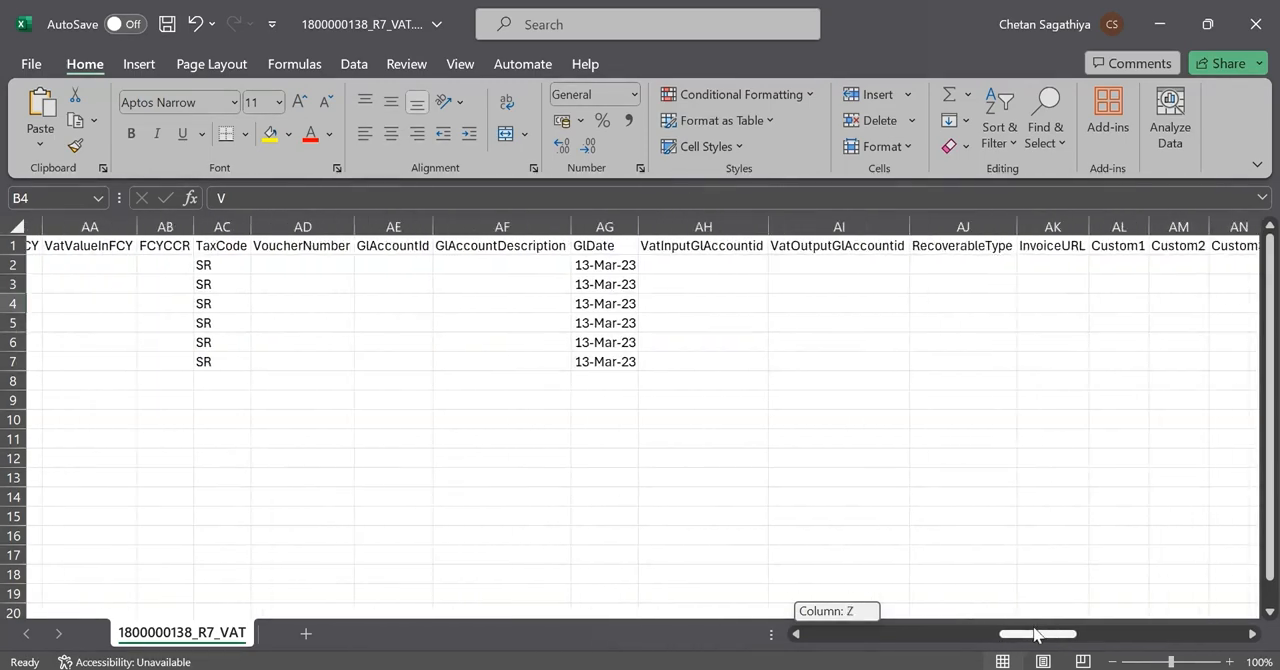
scroll(right, 3)
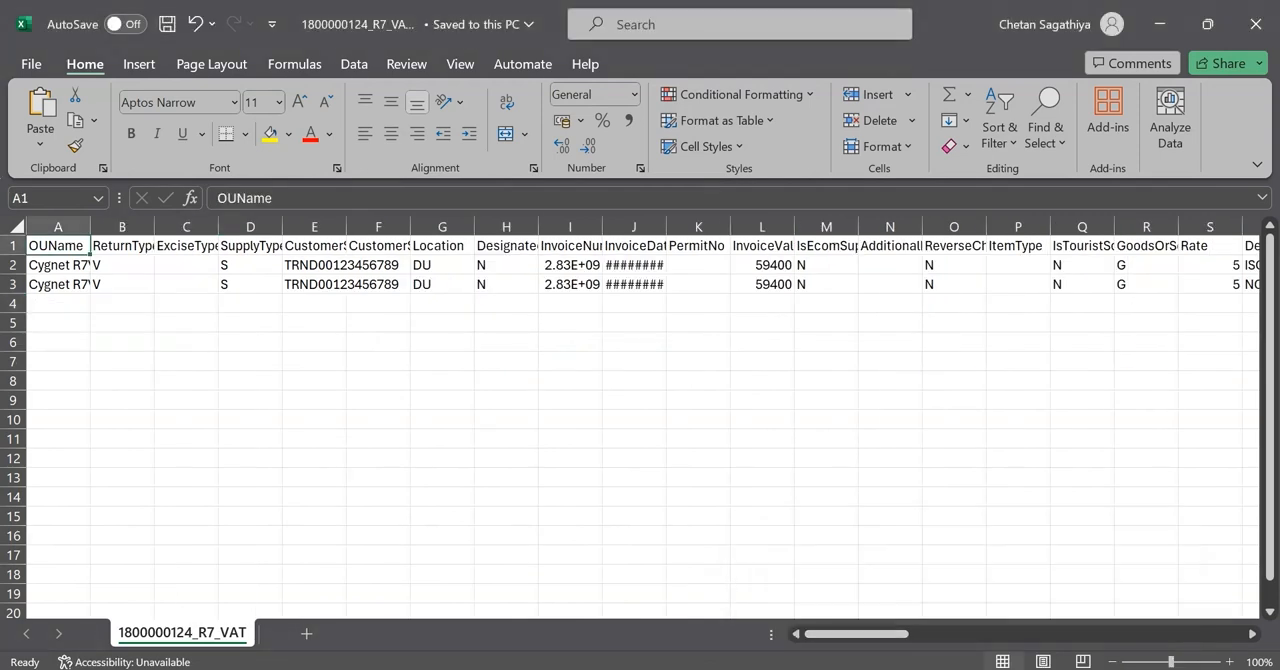
click(56, 226)
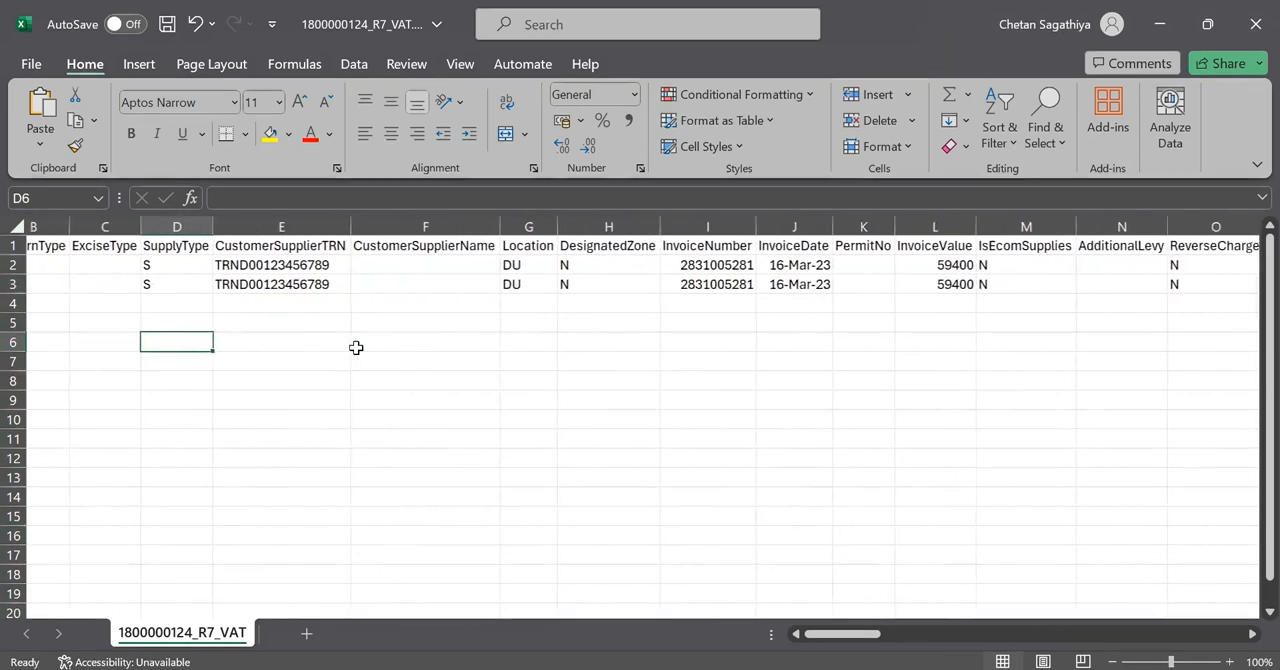
scroll(right, 3)
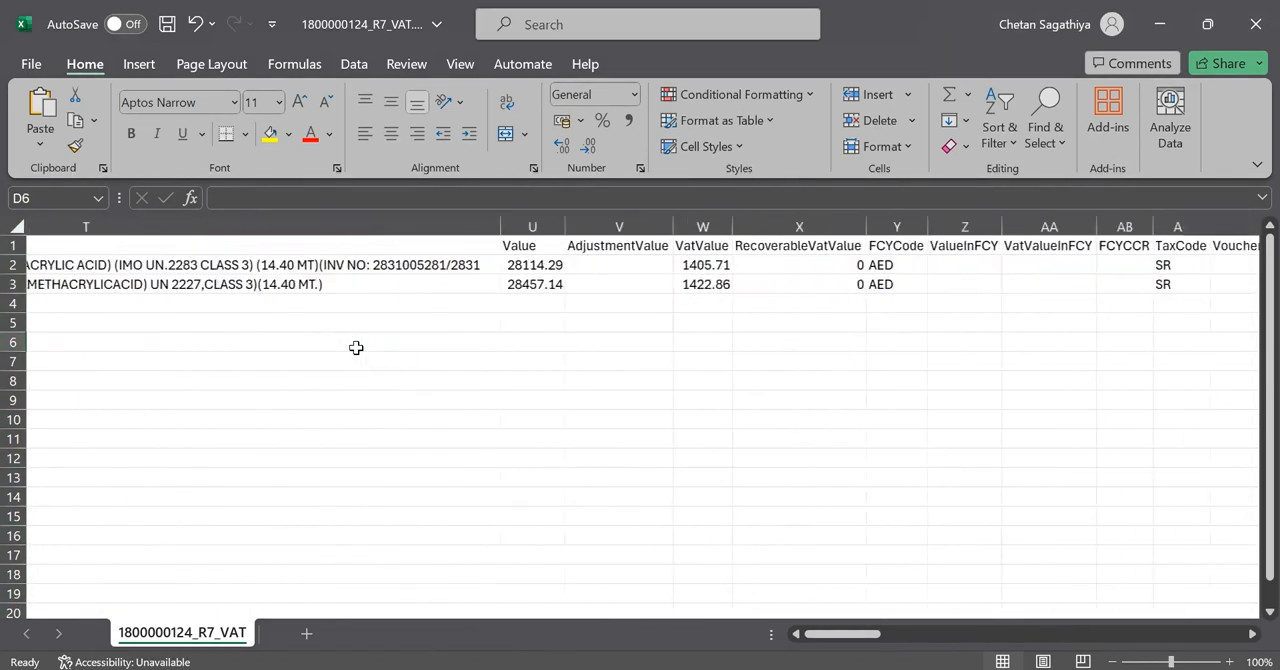
scroll(right, 3)
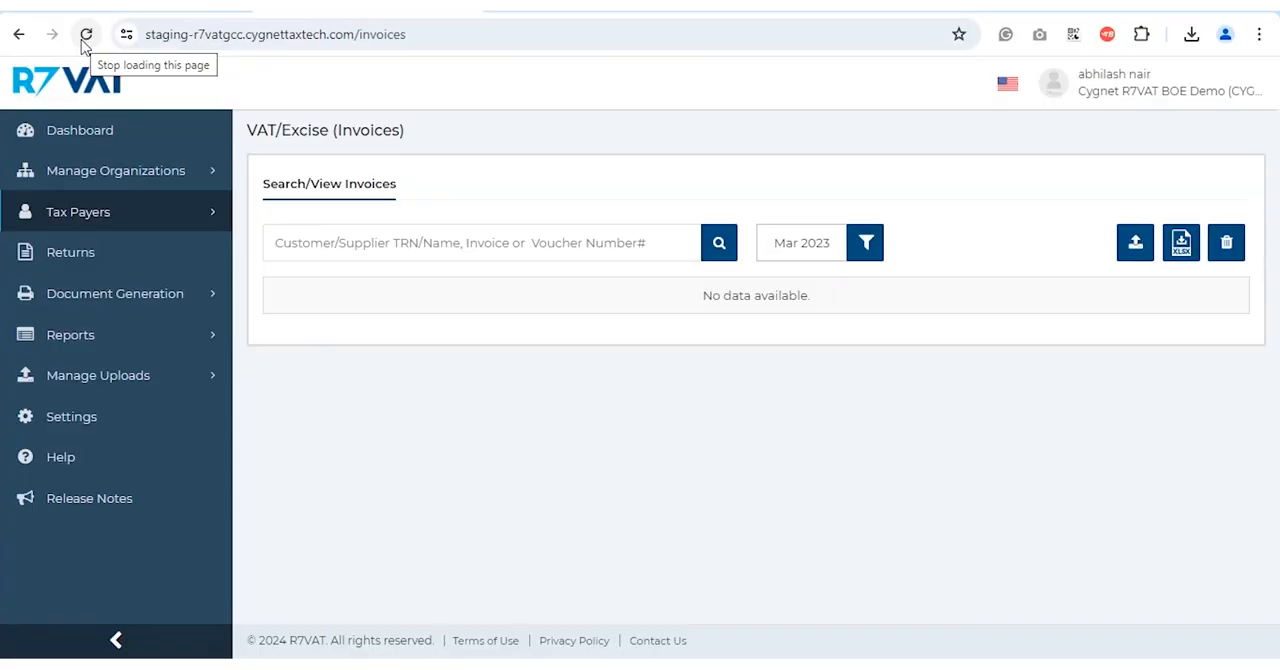
Reload the R7VAT Mar 2023 Invoices page until both imported VAT invoices are listed.
click(86, 34)
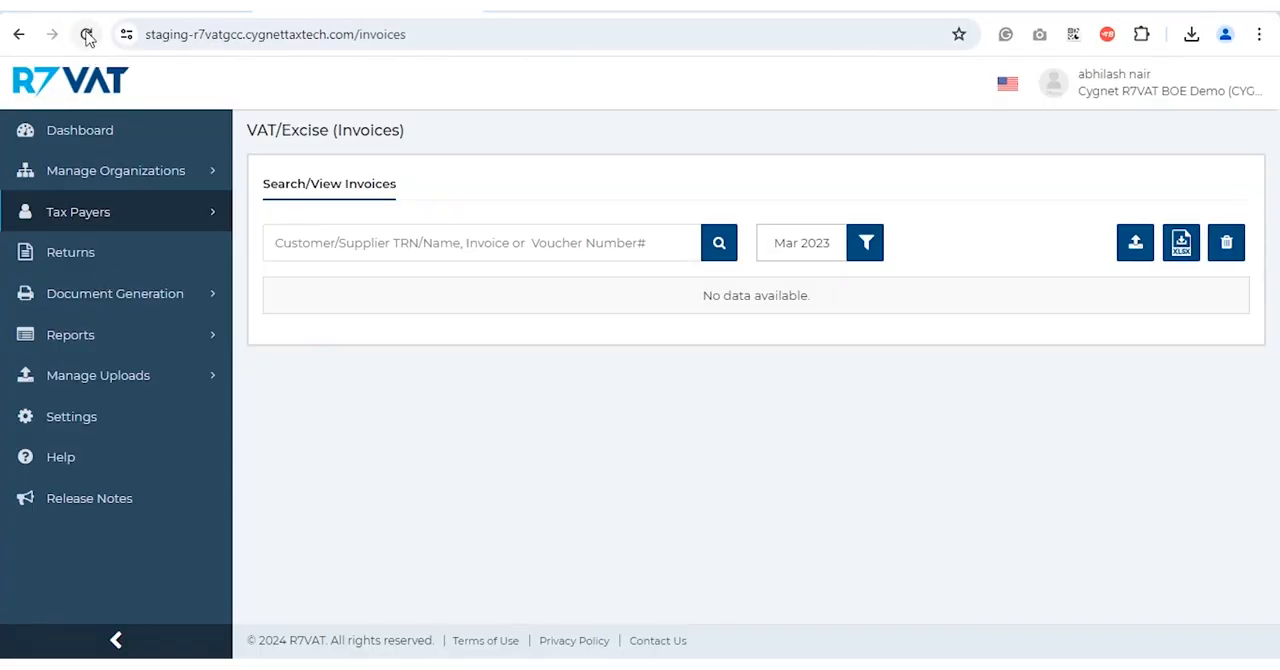
click(88, 34)
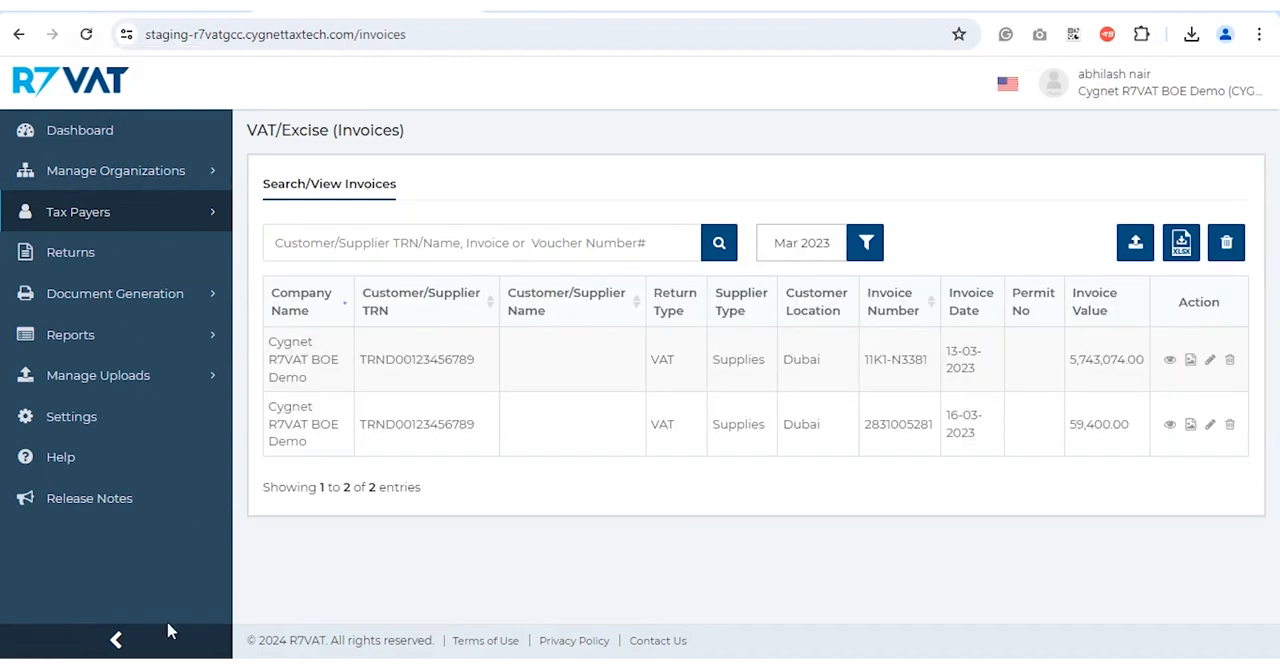
mouse_move(1172, 390)
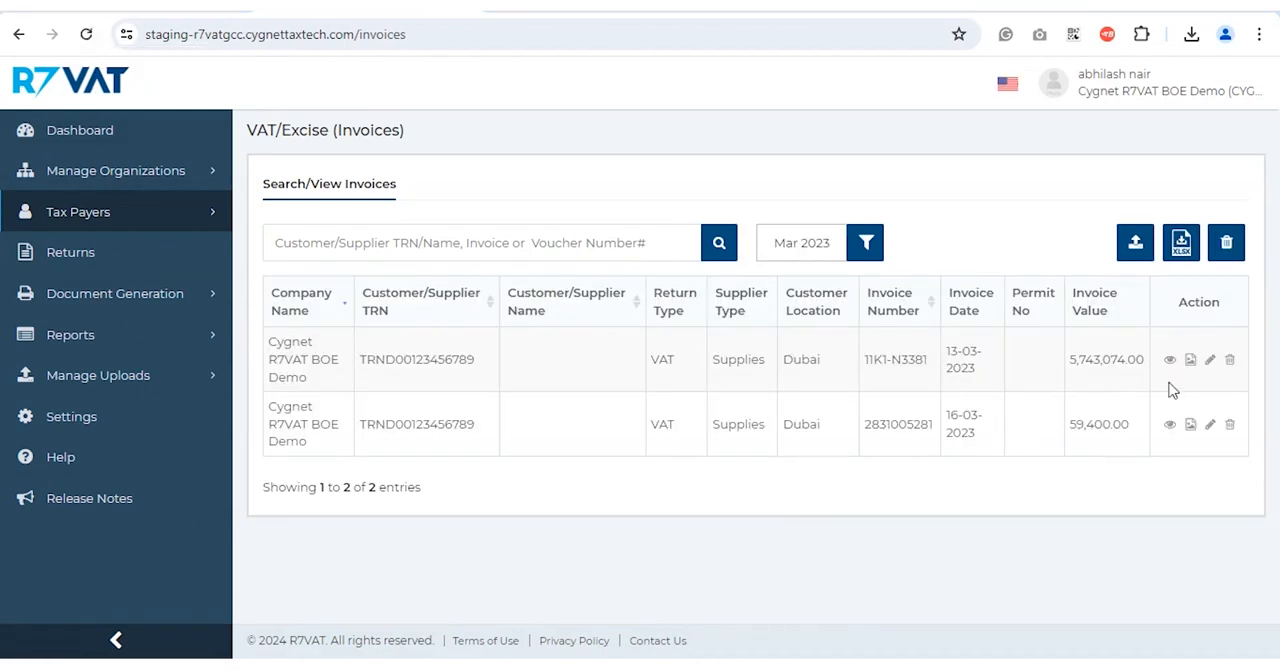
click(1168, 360)
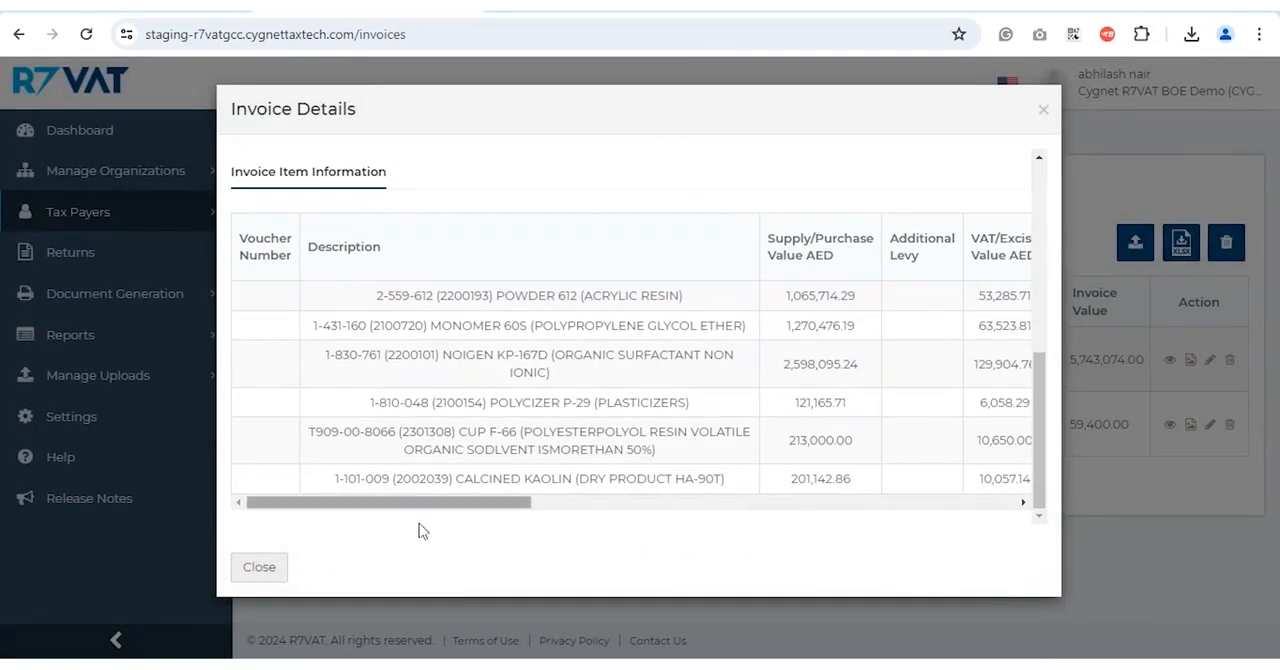
drag(390, 502, 628, 502)
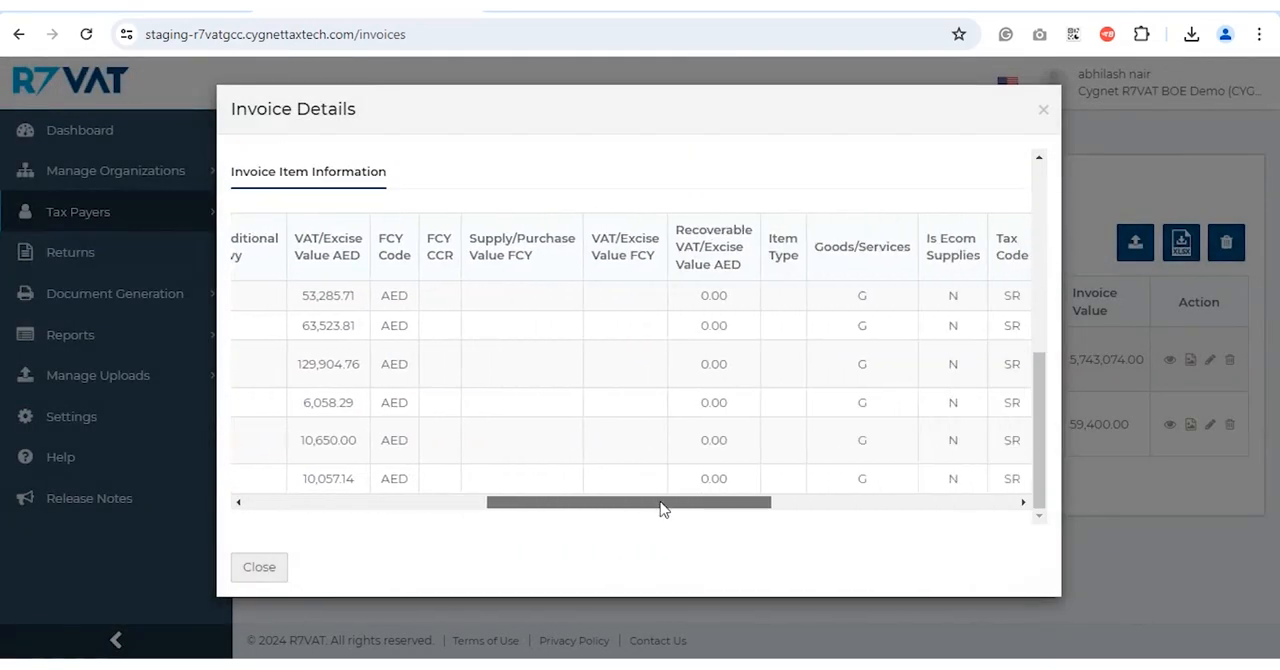
drag(628, 502, 416, 502)
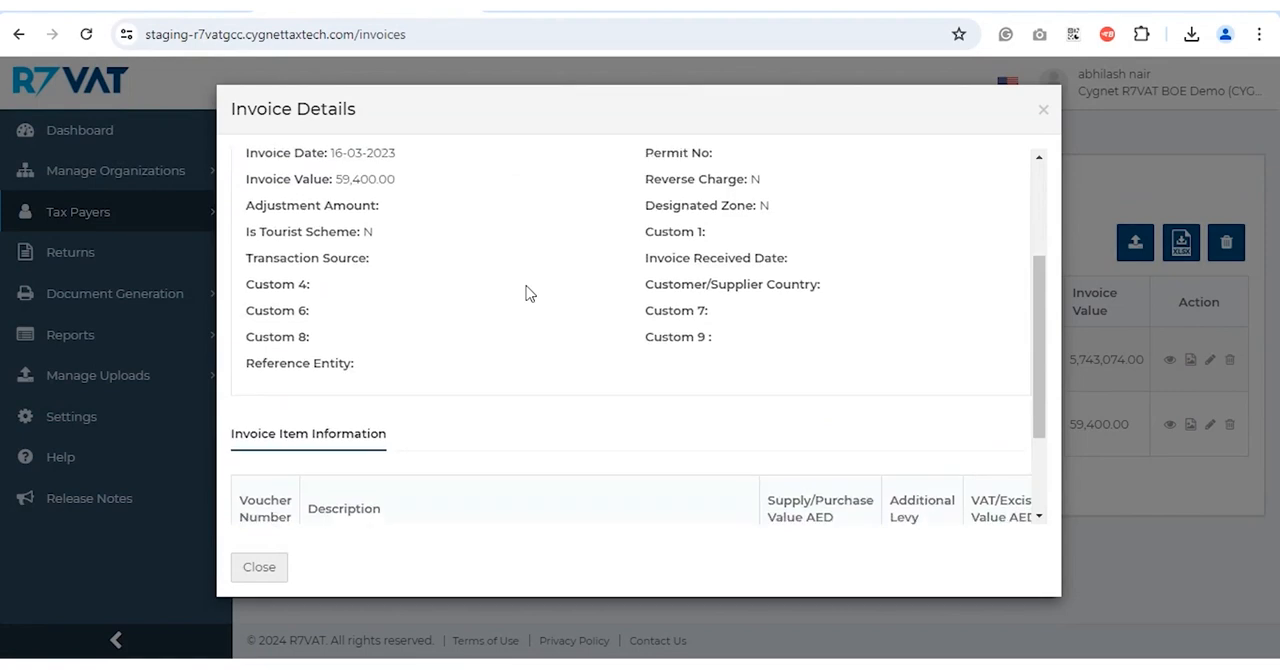
click(258, 568)
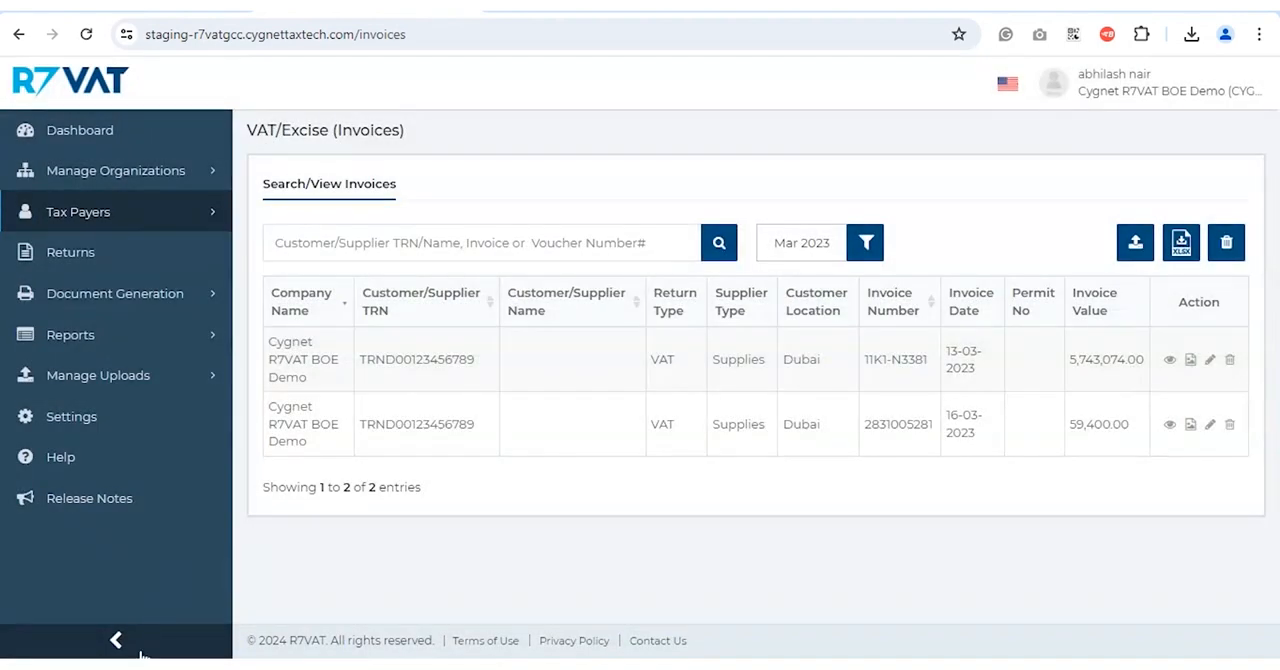